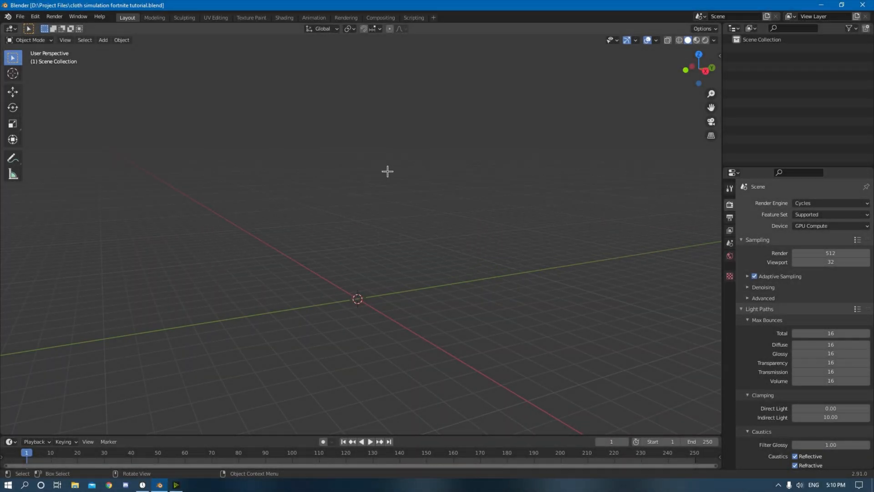
mouse_move(386, 157)
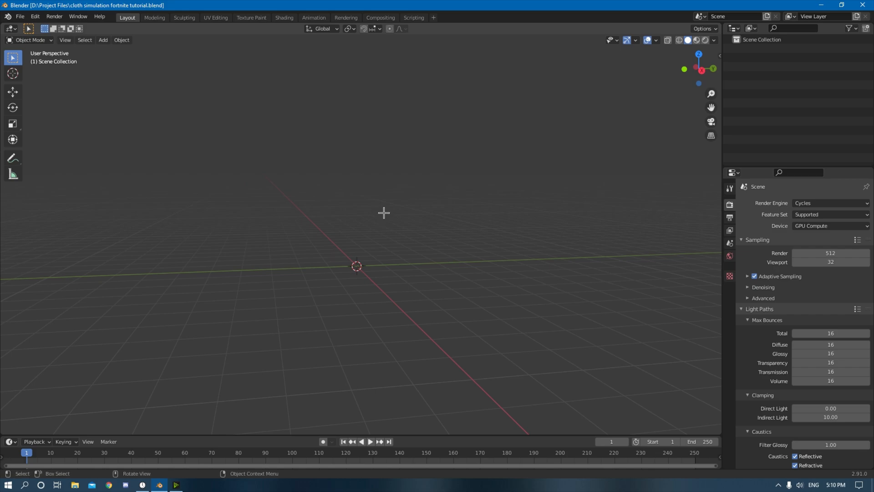
mouse_move(381, 212)
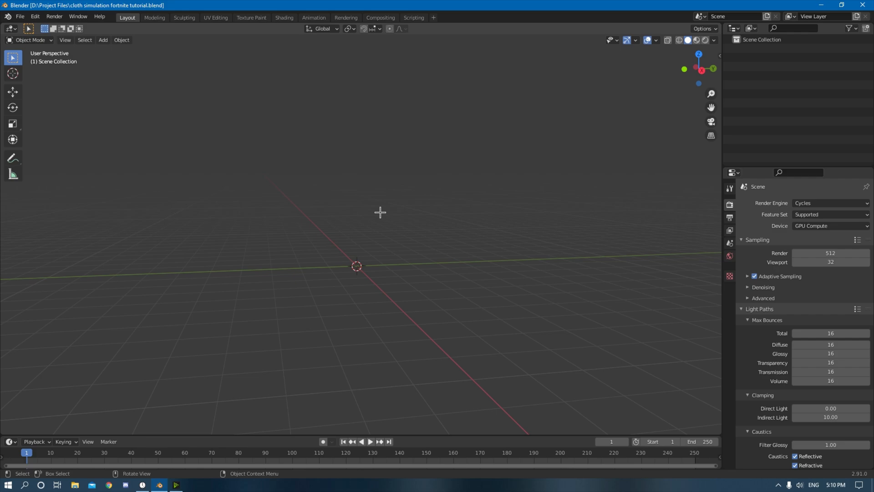
mouse_move(264, 223)
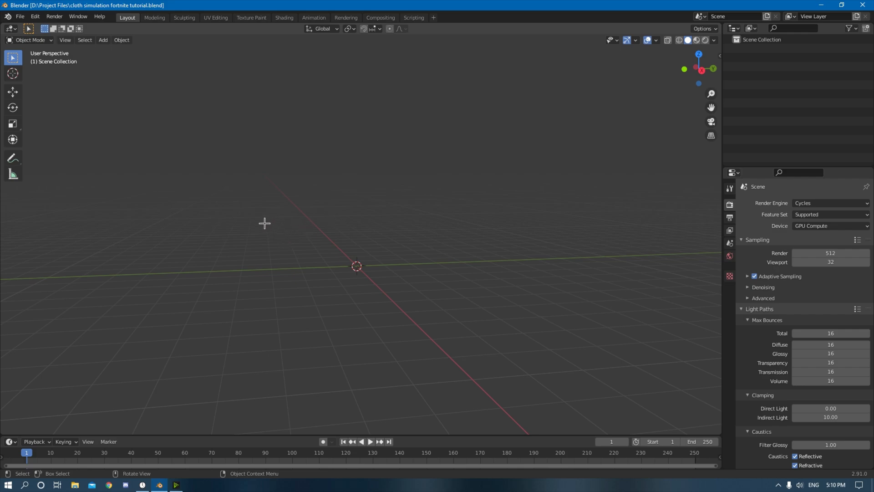
Save the 'cloth simulation fortnite tutorial' blend file with Ctrl+S.
key("ctrl+s")
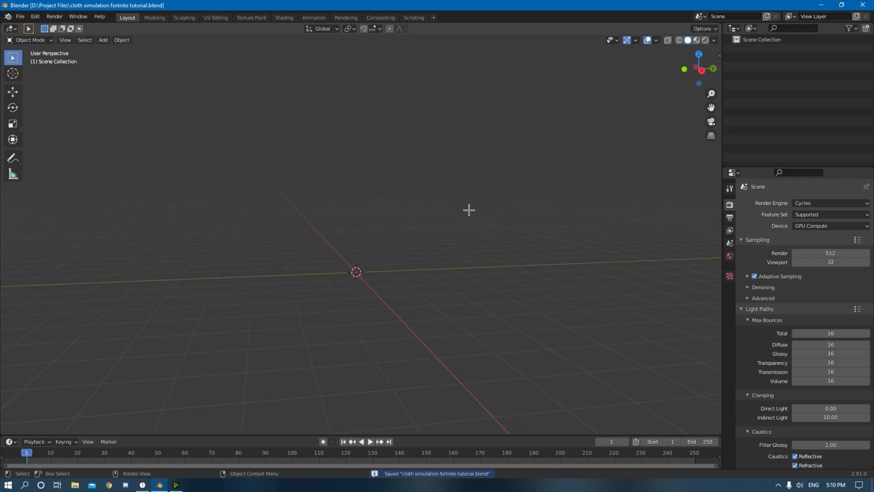
mouse_move(493, 190)
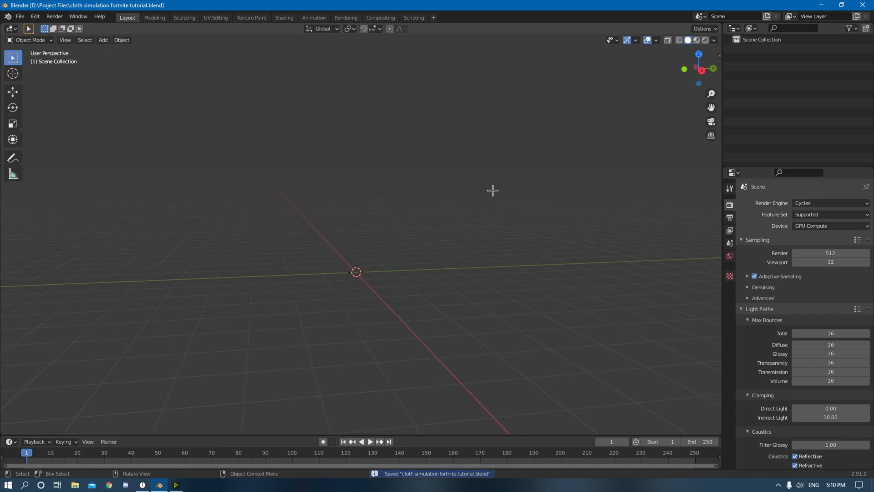
mouse_move(406, 187)
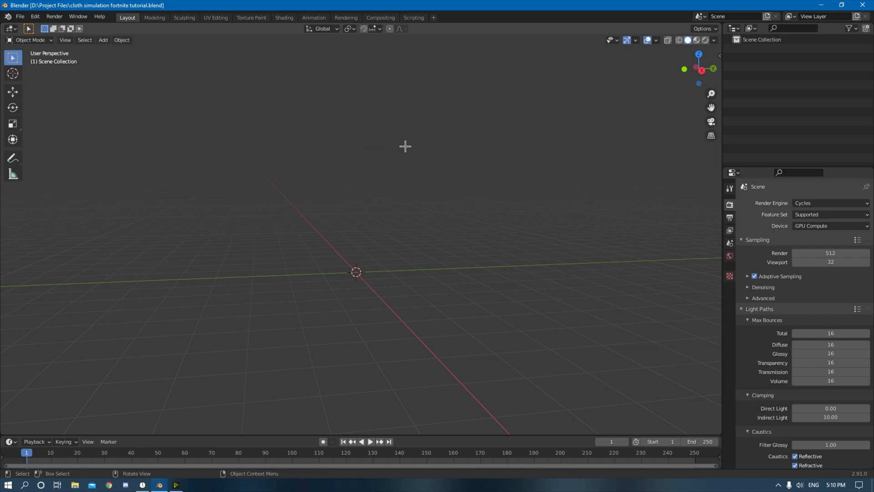
mouse_move(446, 146)
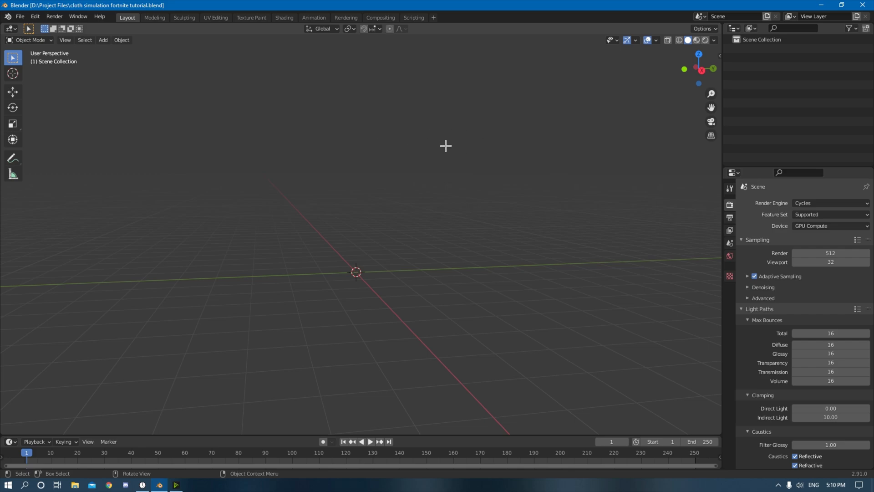
mouse_move(394, 151)
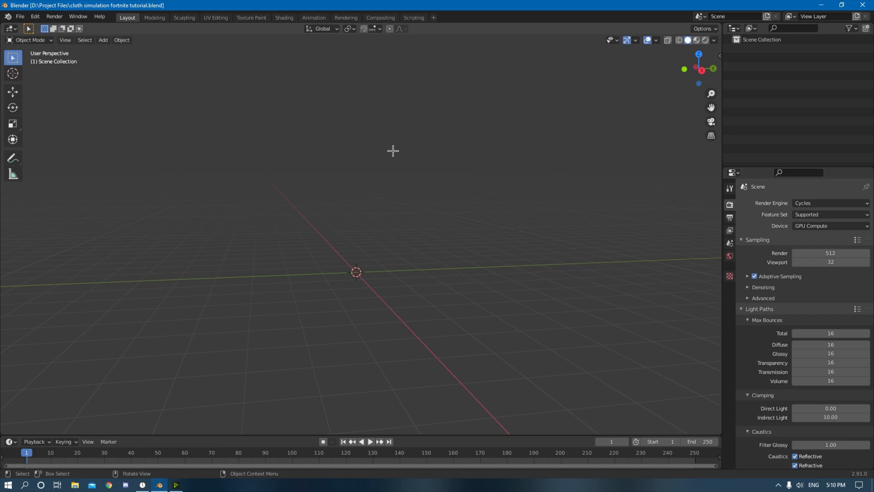
mouse_move(469, 143)
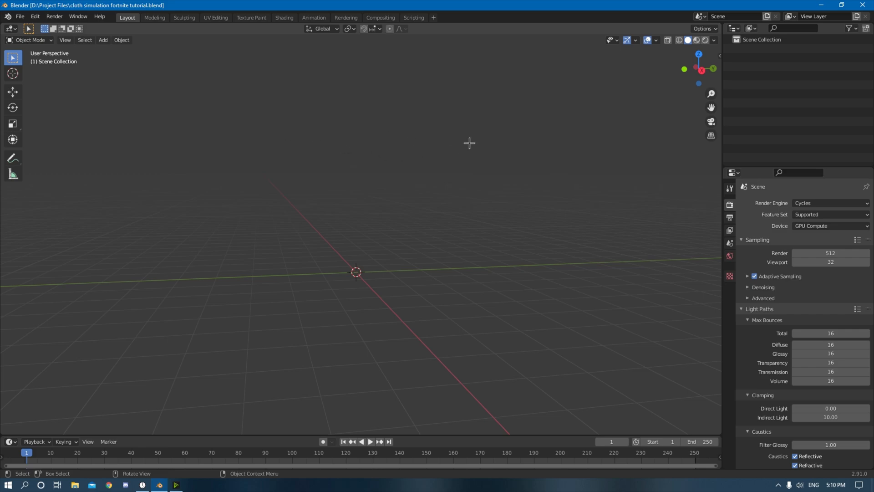
mouse_move(163, 133)
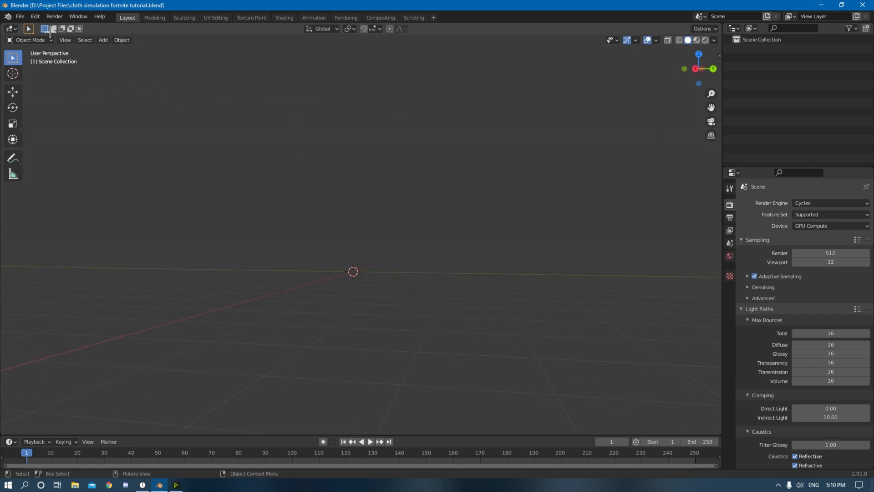
Install the wiggle_bones1_5_b16.py add-on script from the Downloads folder via Preferences.
left_click(34, 17)
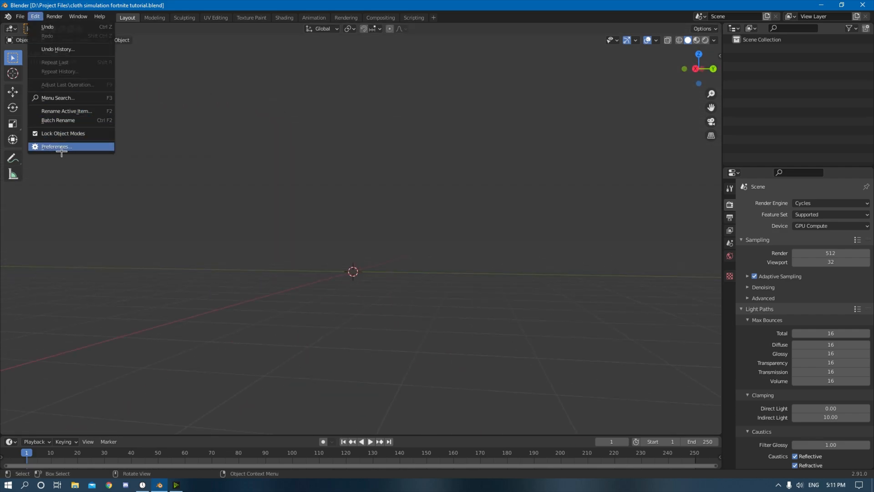
left_click(54, 146)
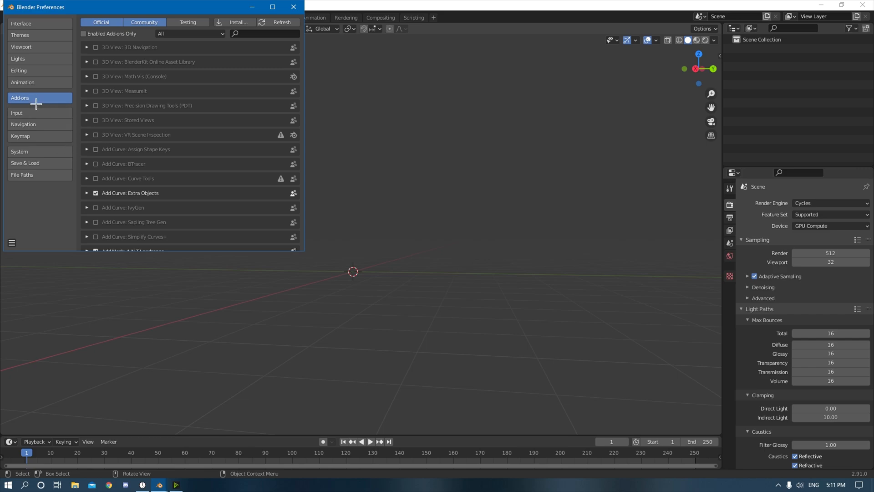
left_click(237, 22)
type("w")
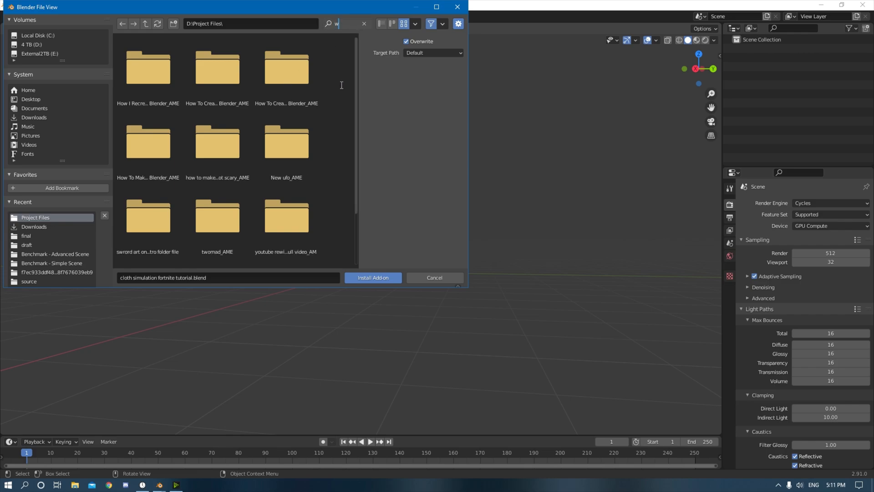
type("iggle")
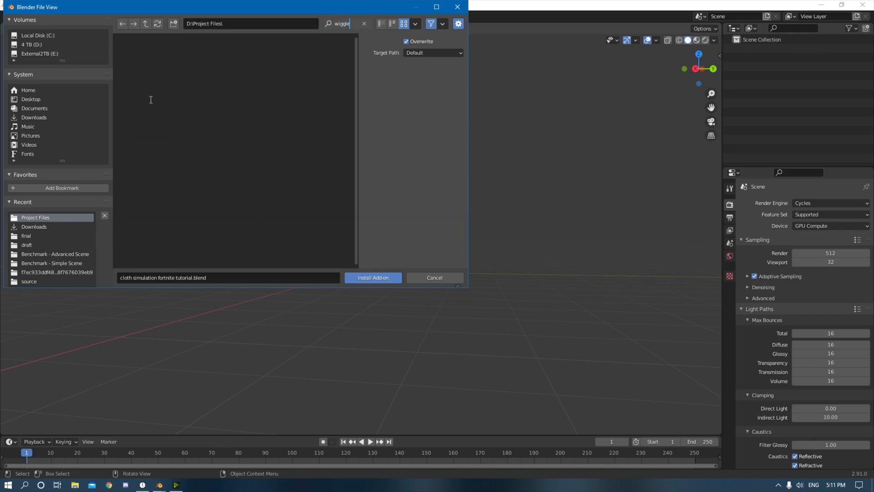
left_click(34, 117)
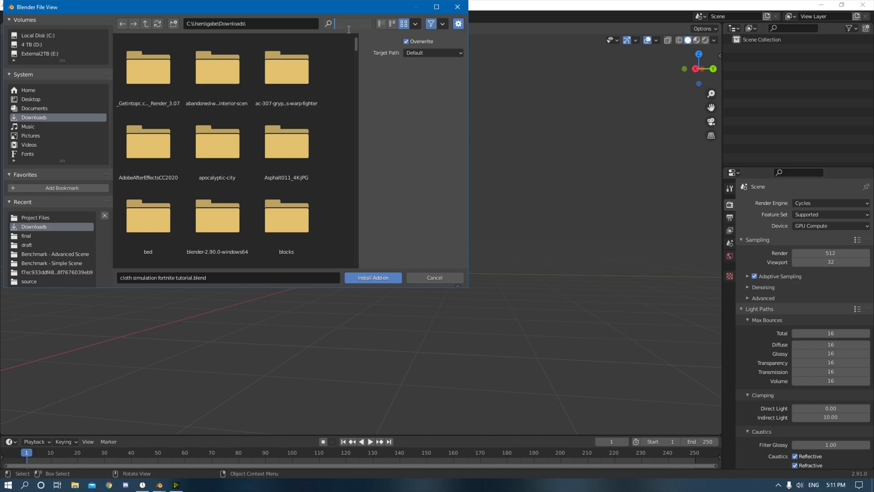
type("wigg")
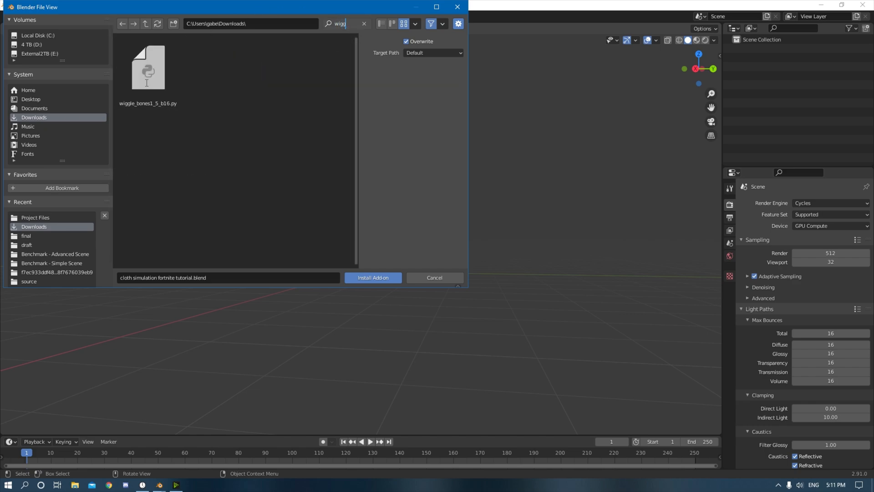
left_click(147, 66)
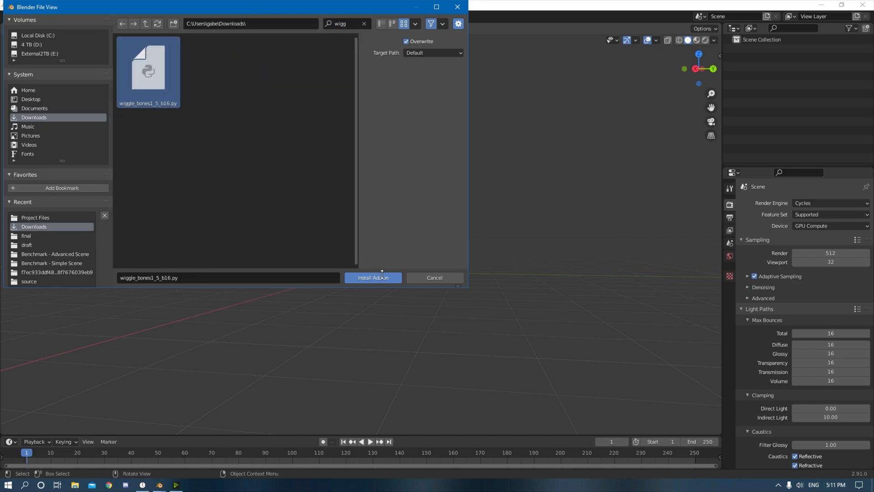
left_click(372, 278)
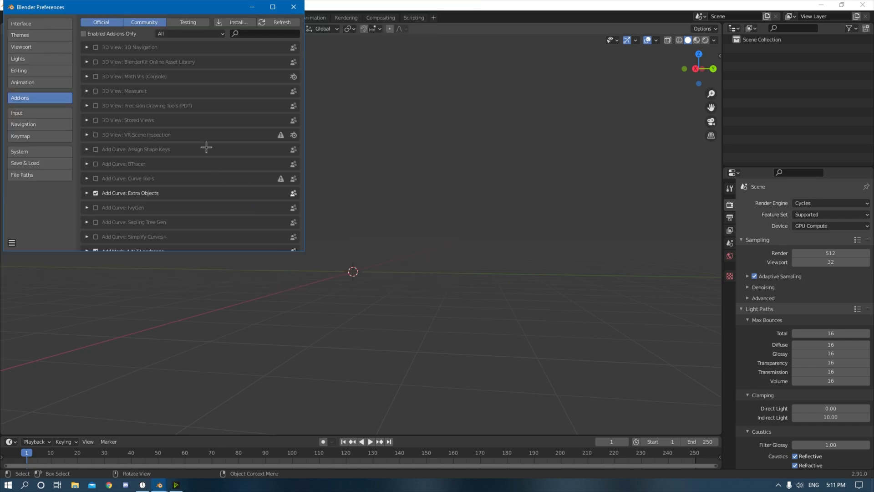
Filter add-ons by 'wigg', enable Animation: Wiggle Bone and close Preferences.
left_click(265, 34)
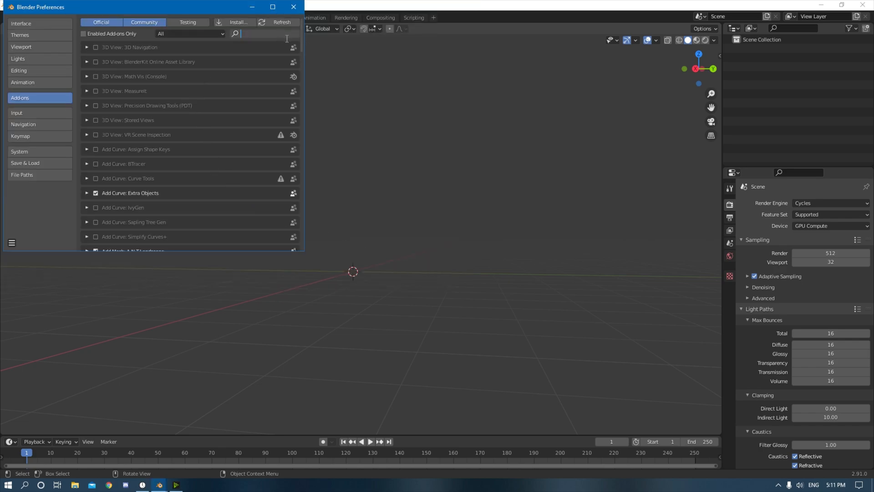
type("wigg")
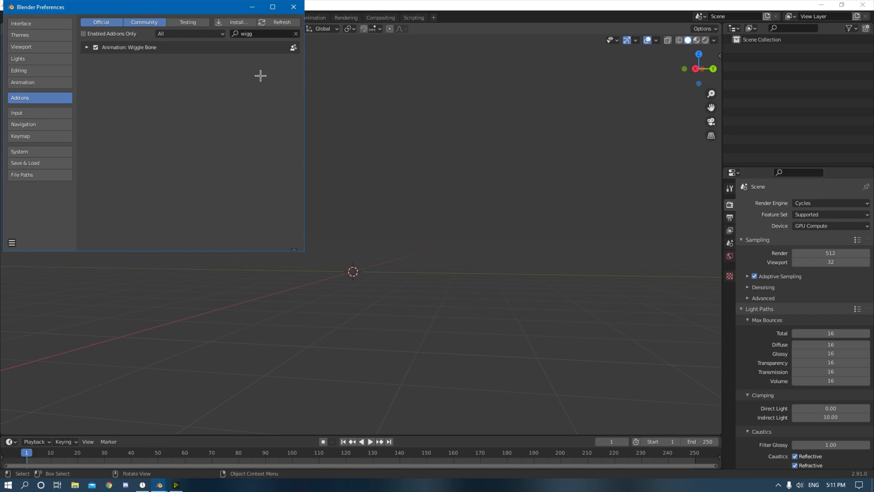
mouse_move(17, 250)
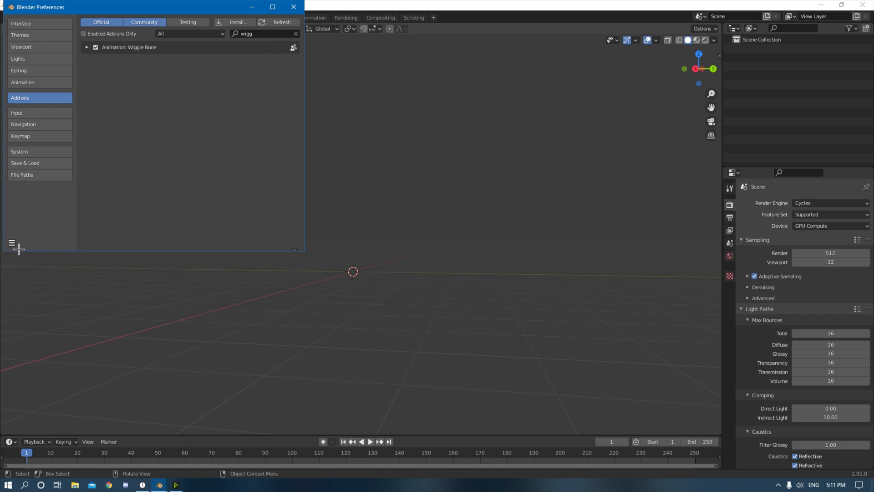
mouse_move(45, 227)
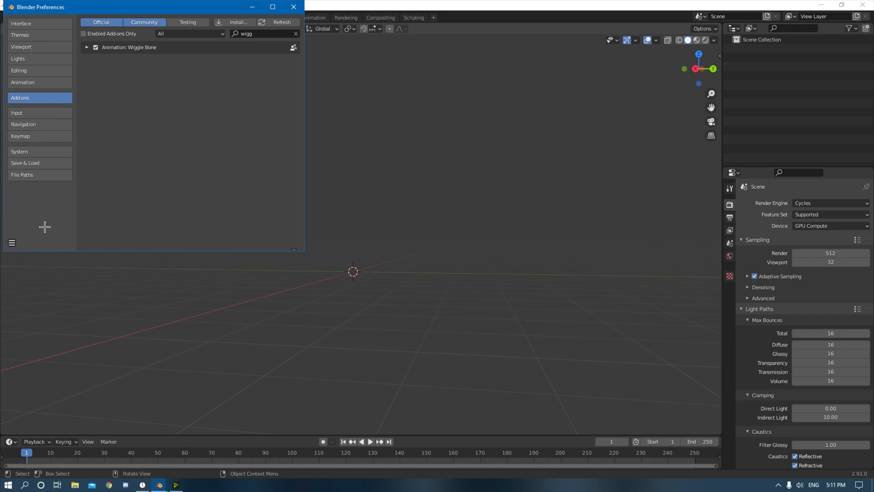
mouse_move(293, 7)
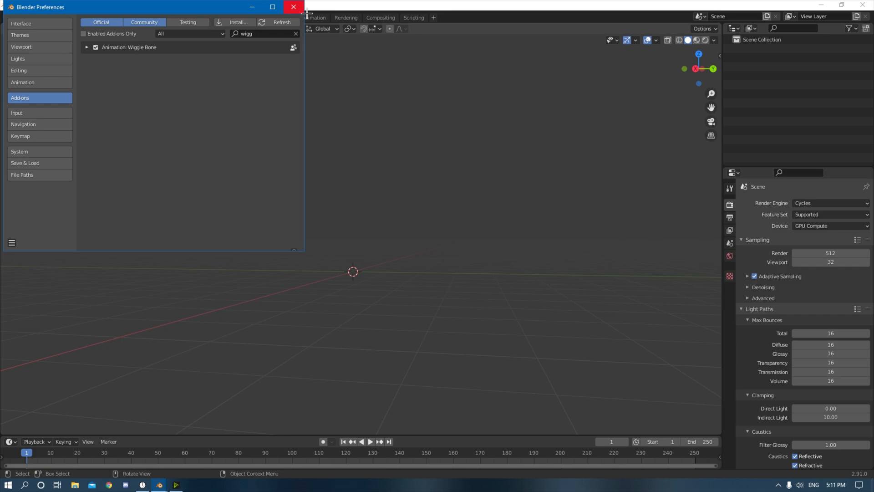
left_click(293, 7)
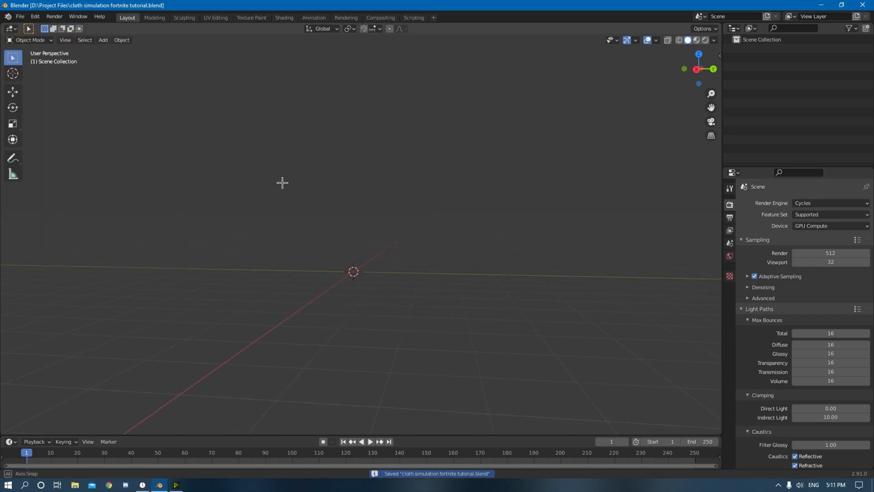
Start File > Append and browse into the D:\Project Files folder for the model.
left_click(19, 16)
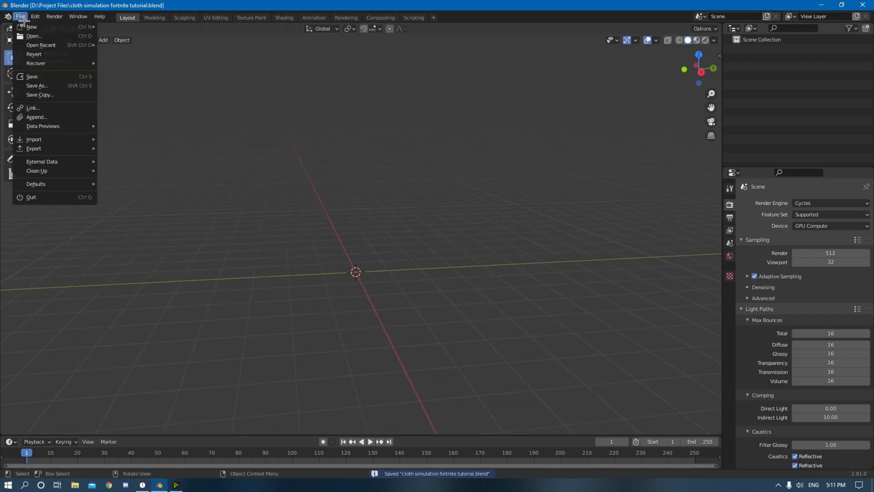
left_click(37, 117)
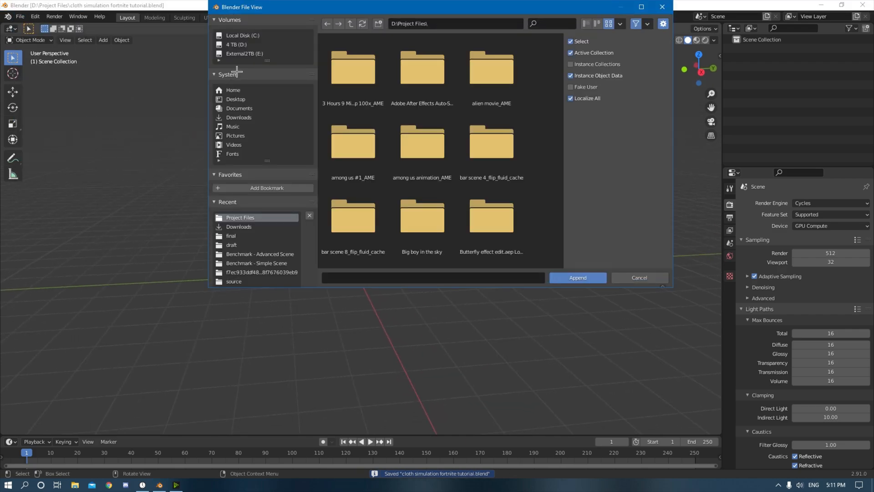
left_click(578, 278)
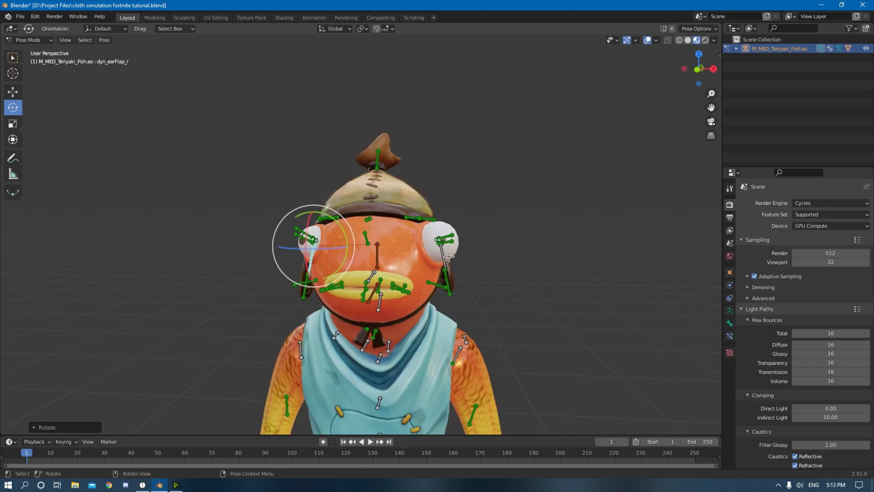
Enable Wiggle Bone in Bone Properties for the dyn_earFlap and dyn_chinStrap bones.
left_click(446, 254)
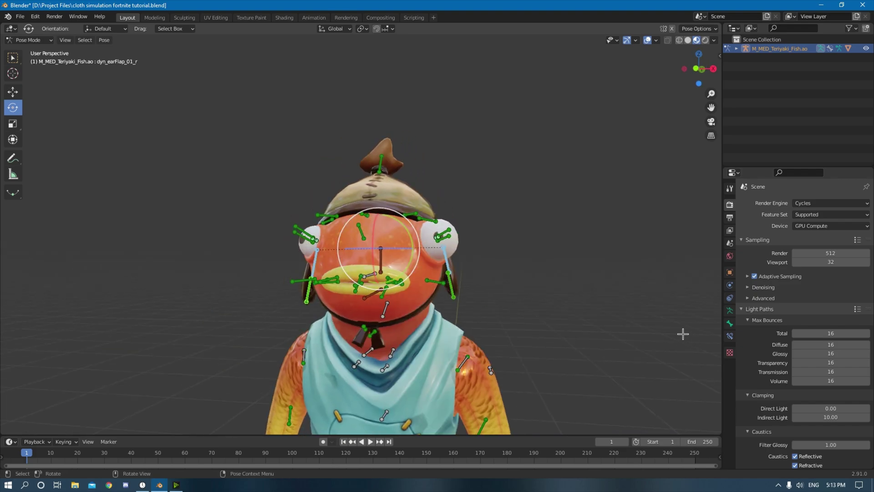
mouse_move(730, 322)
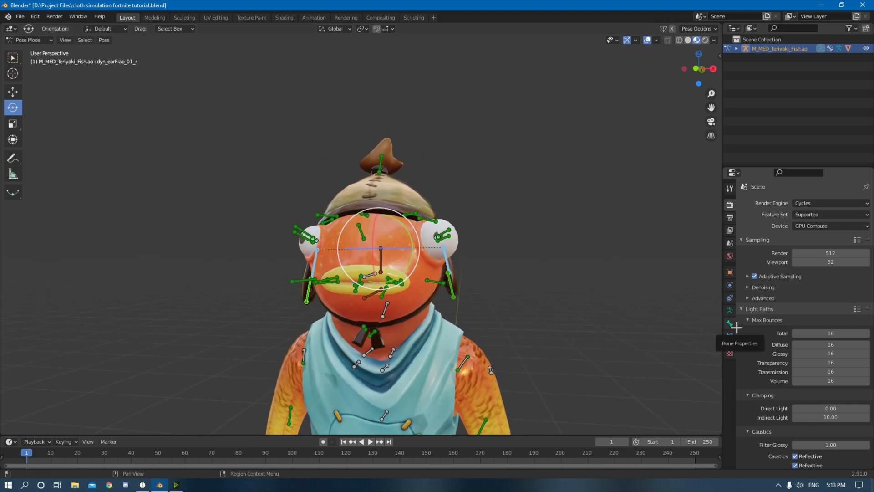
left_click(730, 323)
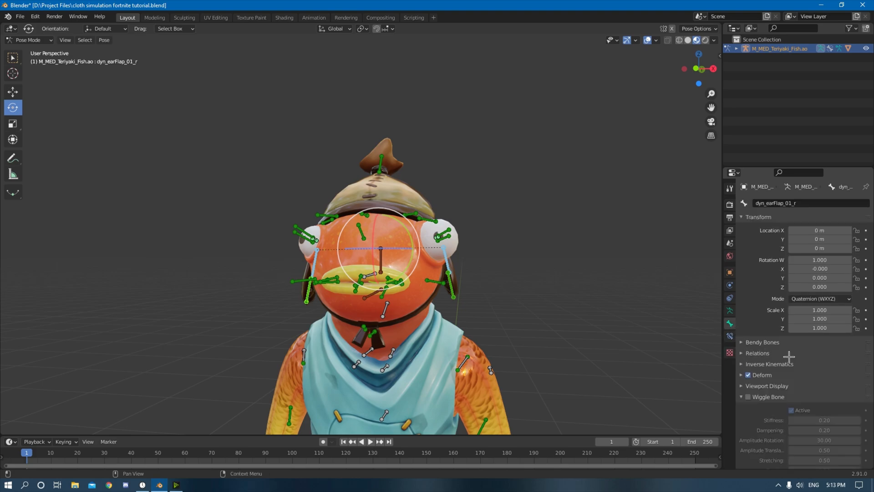
scroll("down", 3)
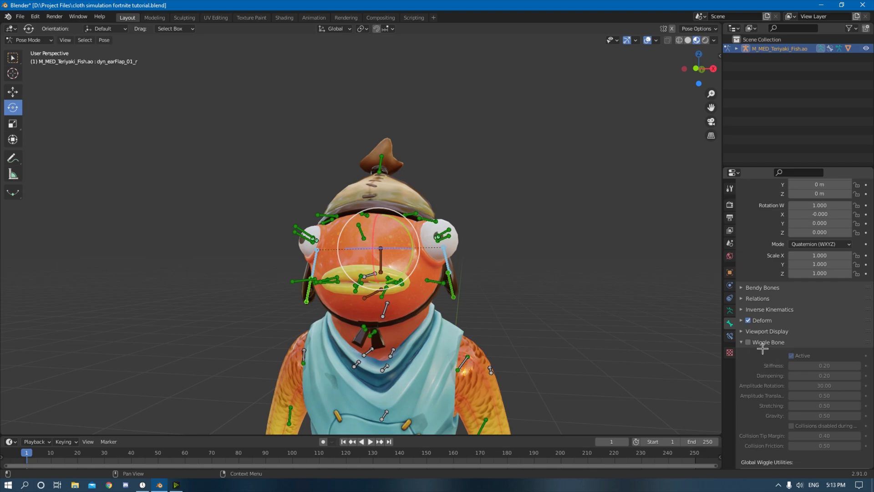
left_click(747, 355)
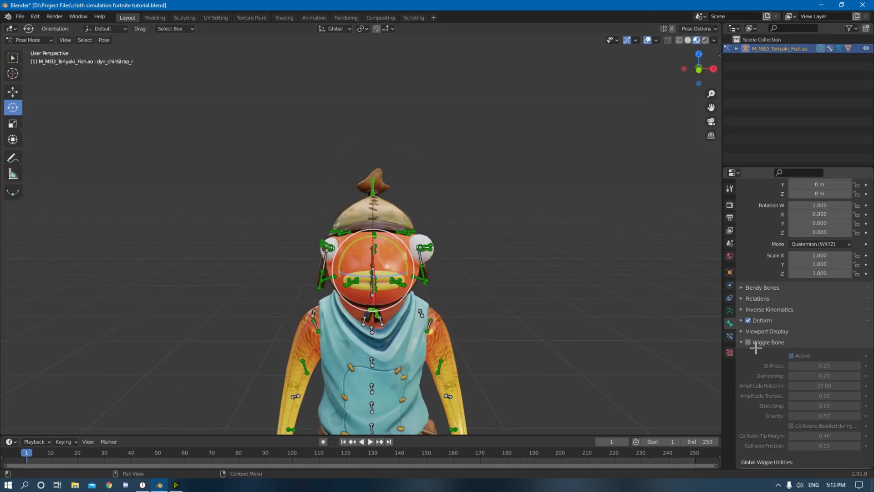
left_click(373, 318)
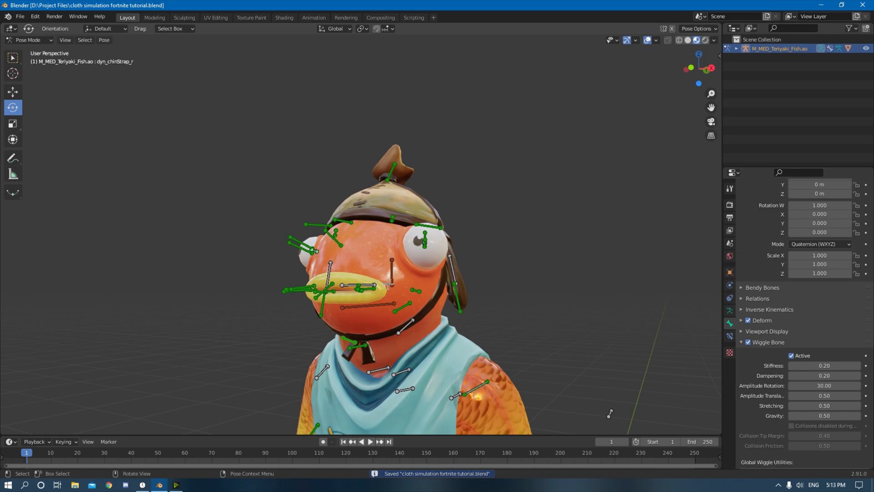
mouse_move(388, 392)
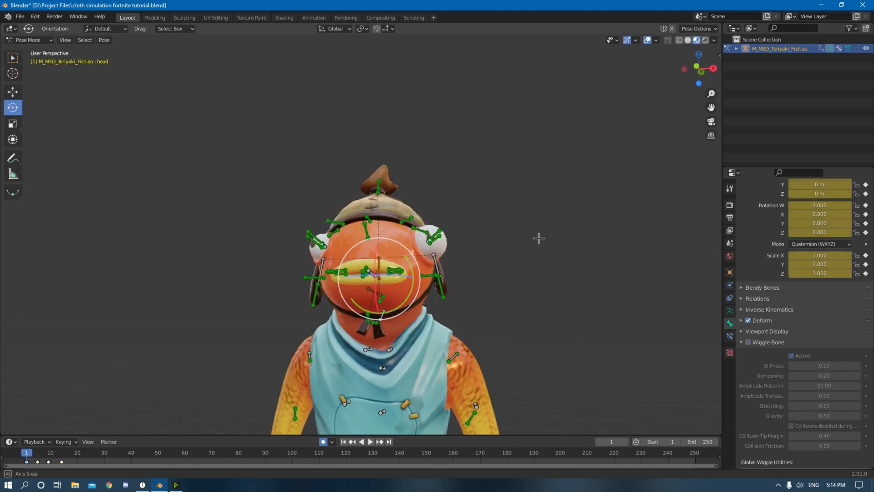
Switch to Object Mode and play the head-turn animation from the start to watch the flaps wiggle.
left_click(28, 39)
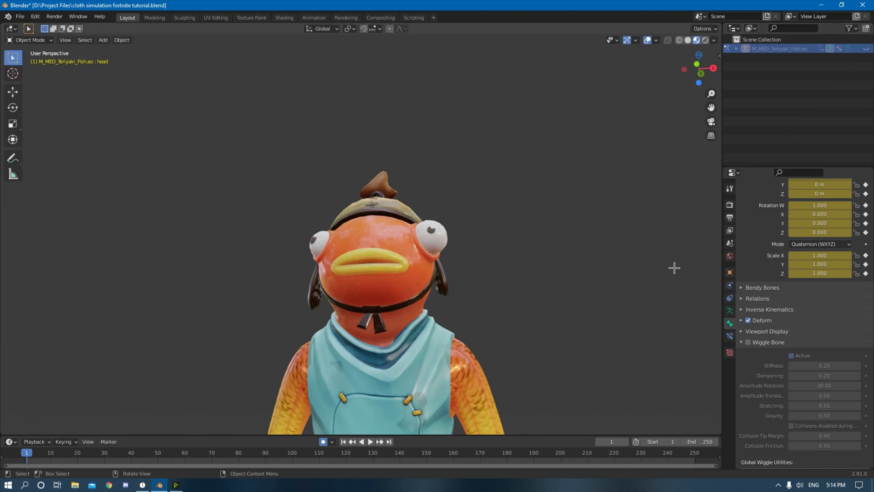
left_click(370, 441)
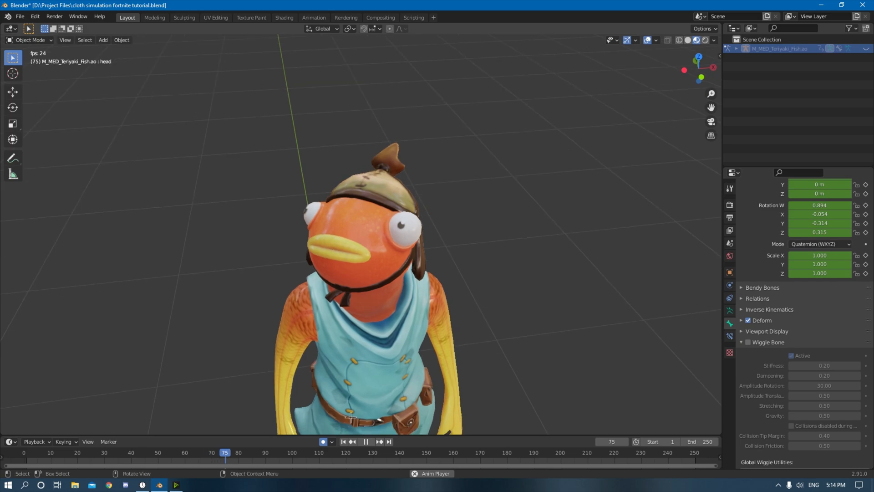
left_click(31, 452)
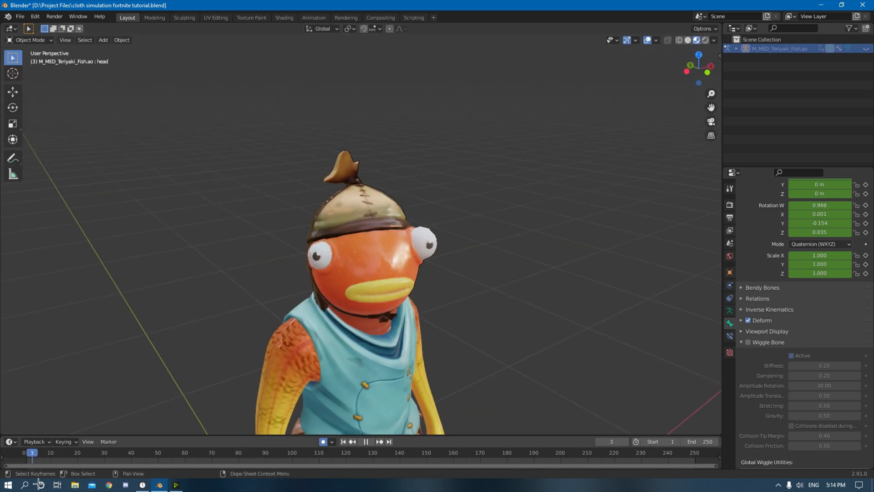
left_click(366, 441)
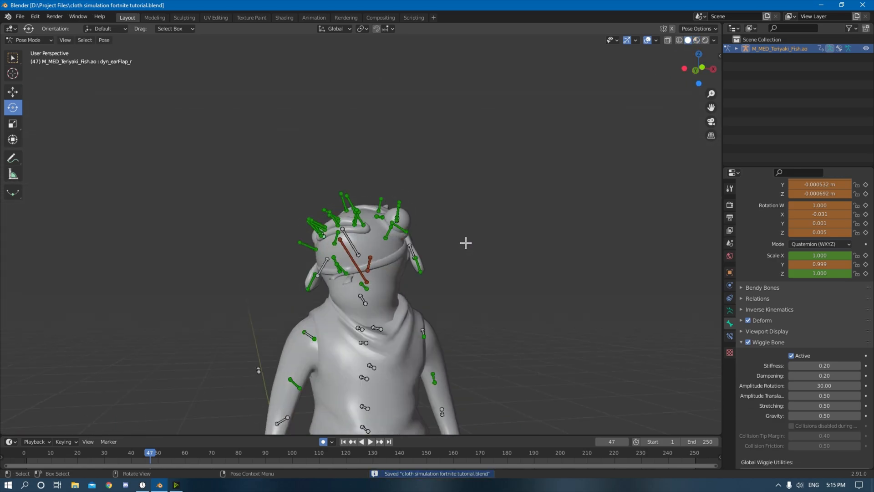
left_click(370, 441)
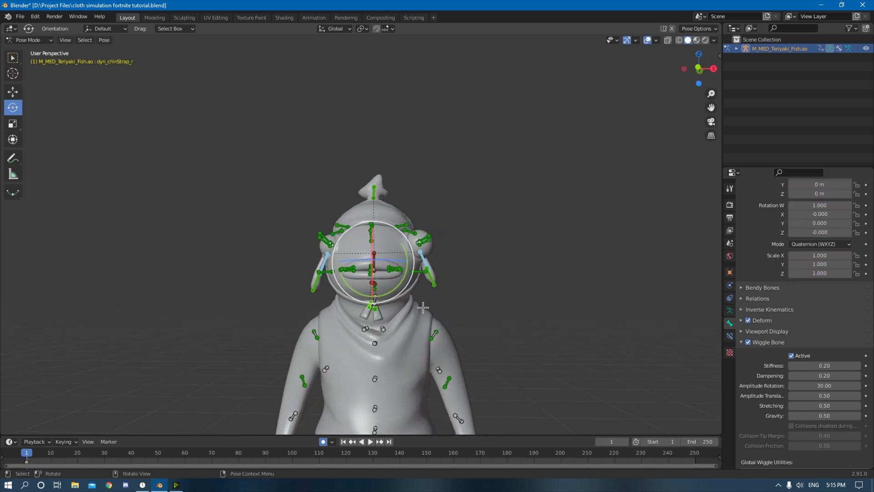
Bake Wiggle under Global Wiggle Utilities, then play back the baked keyframed motion.
scroll("down", 3)
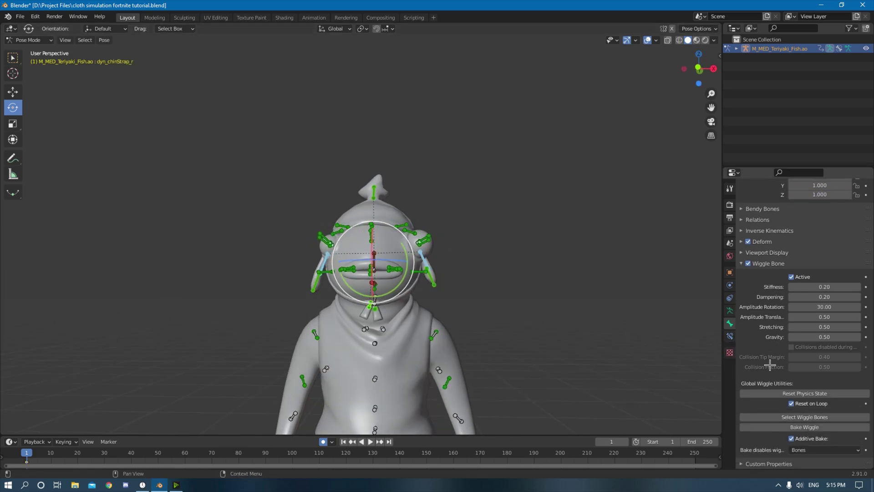
mouse_move(804, 426)
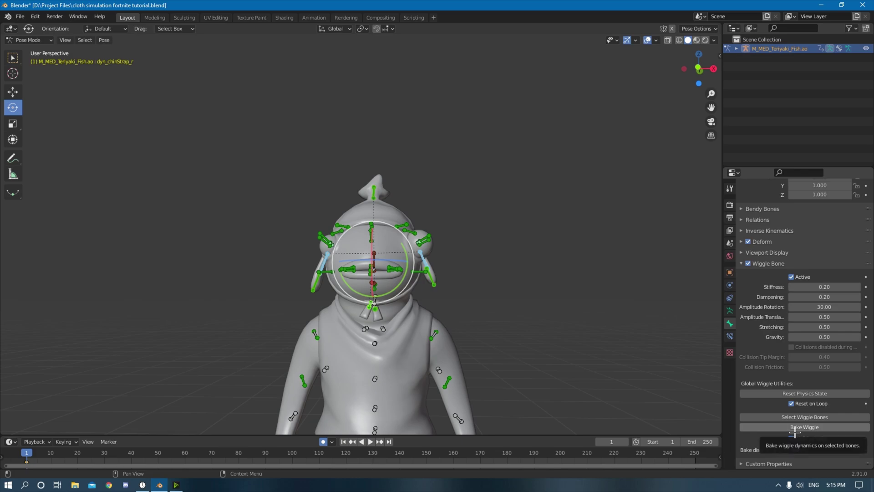
left_click(804, 426)
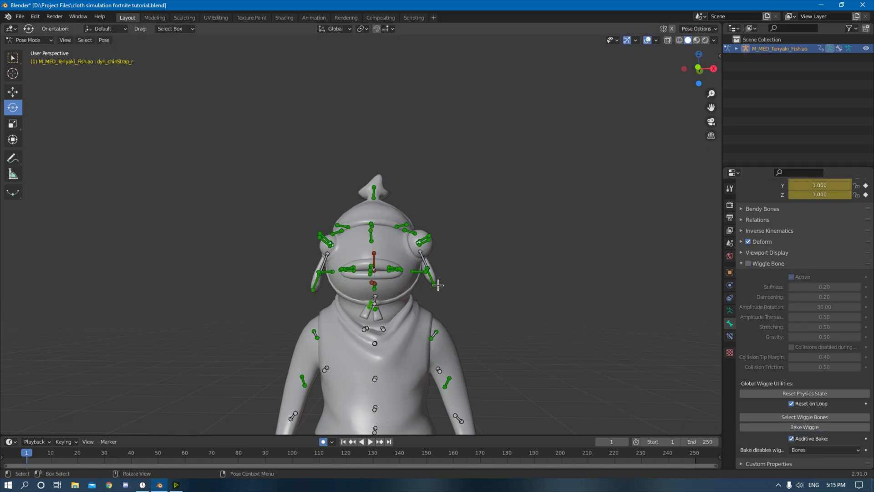
left_click(374, 309)
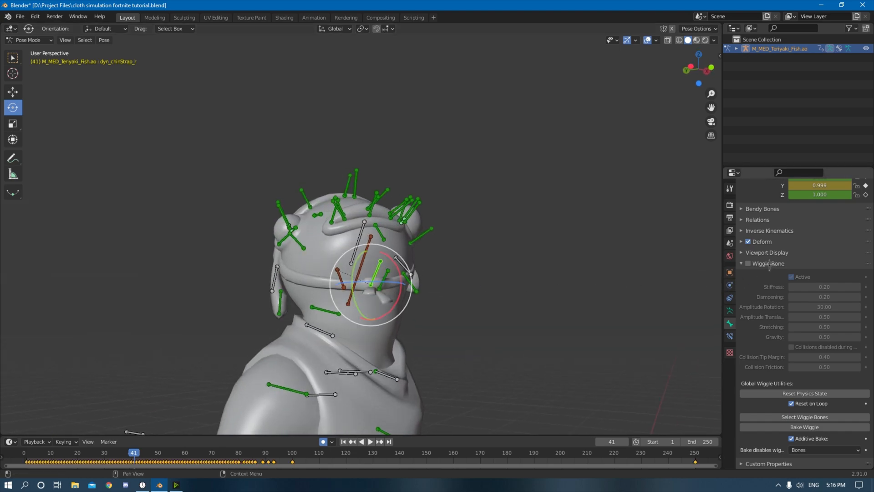
left_click(371, 441)
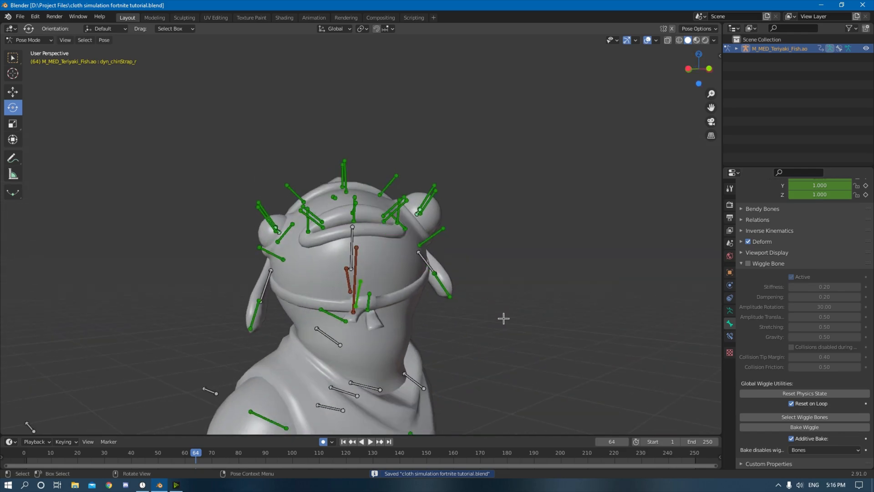
scroll("down", 3)
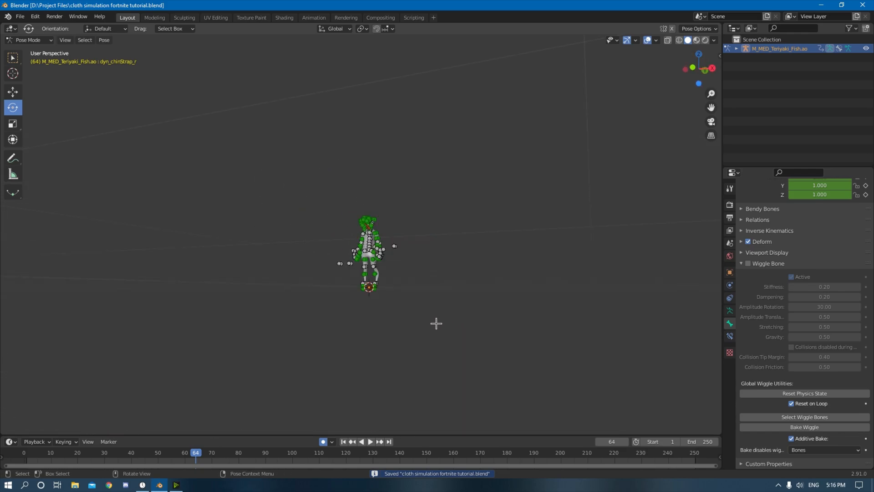